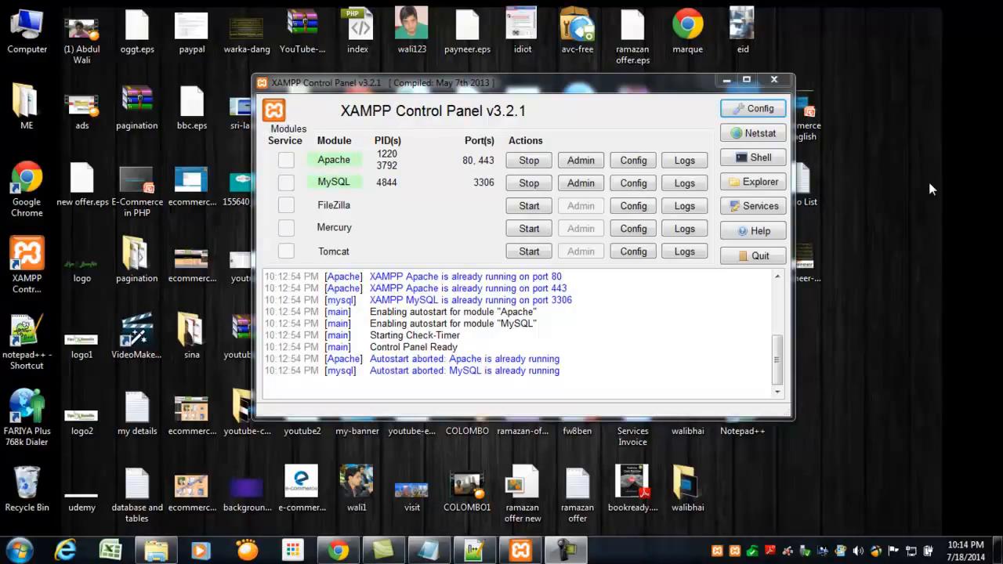
{"action": "mouse_move", "coordinate": [385, 116]}
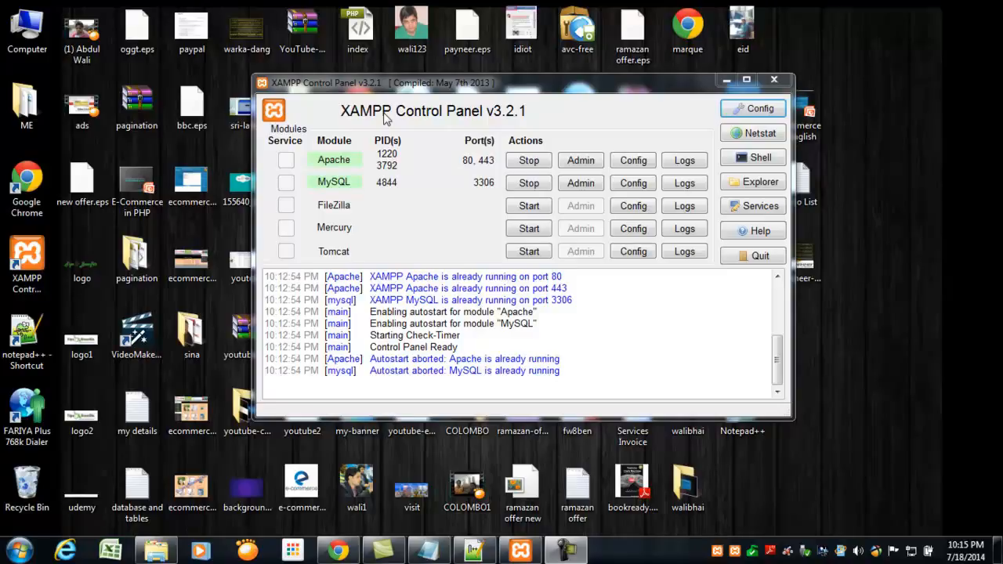
{"action": "mouse_move", "coordinate": [279, 147]}
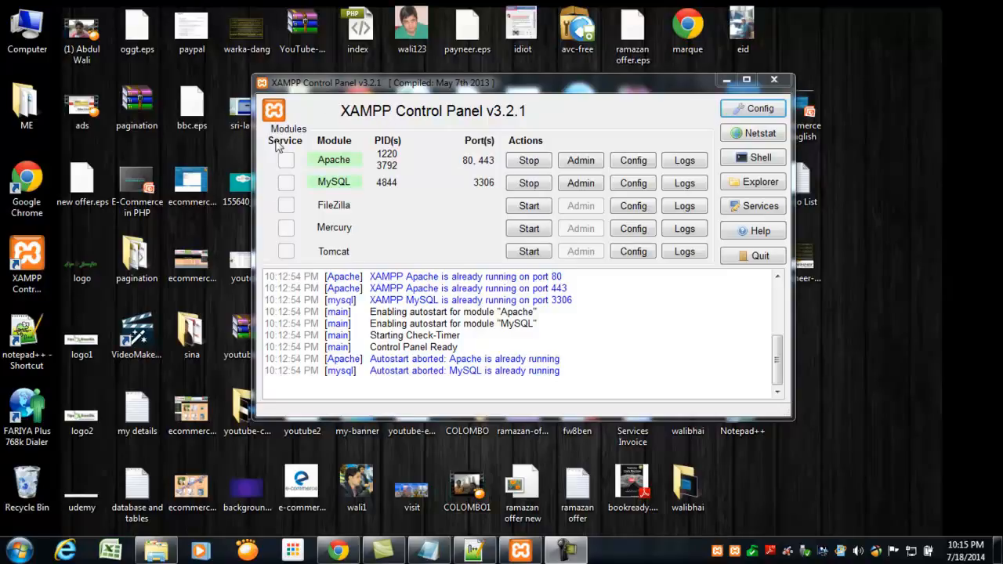
{"action": "mouse_move", "coordinate": [414, 181]}
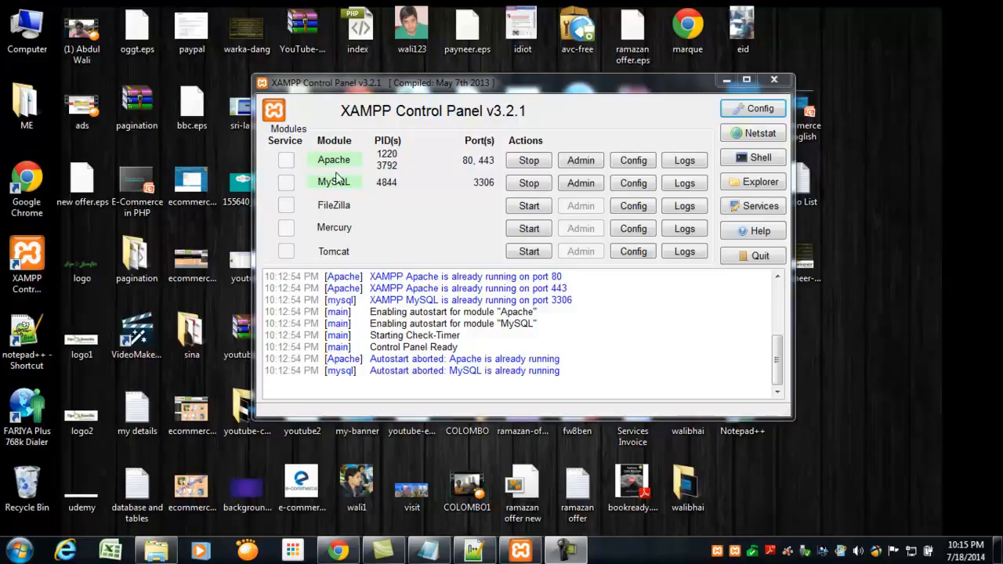
{"action": "mouse_move", "coordinate": [373, 191]}
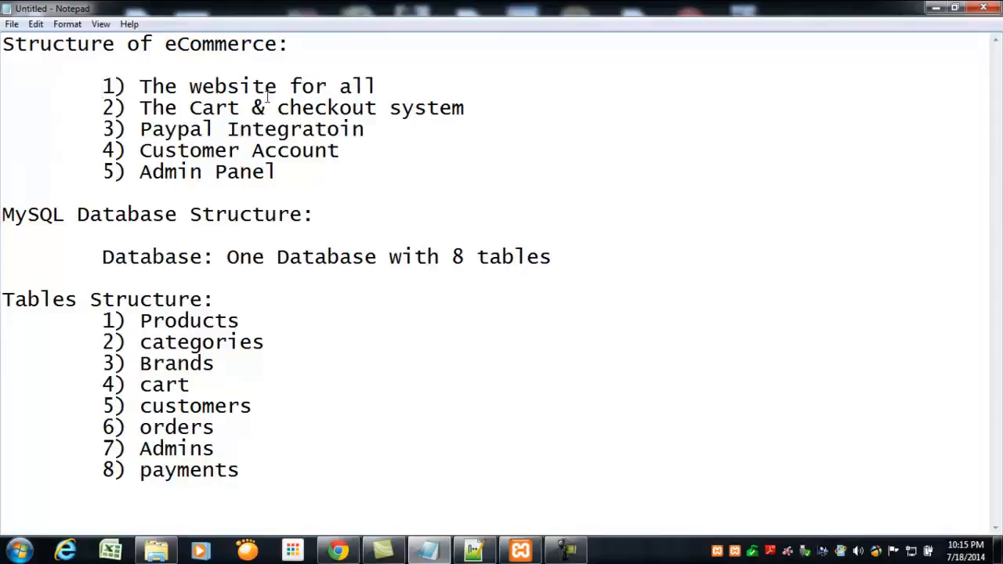
{"action": "mouse_move", "coordinate": [394, 82]}
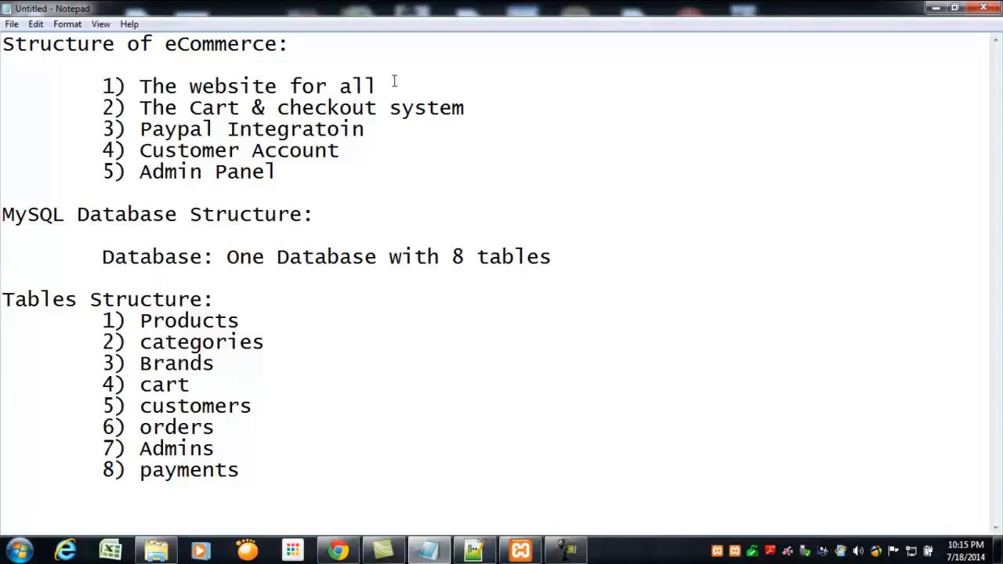
- Bring up the localhost MyShop homepage in Chrome and scroll through its categories, brands and products
{"action": "left_click_drag", "start_coordinate": [103, 86], "coordinate": [376, 86]}
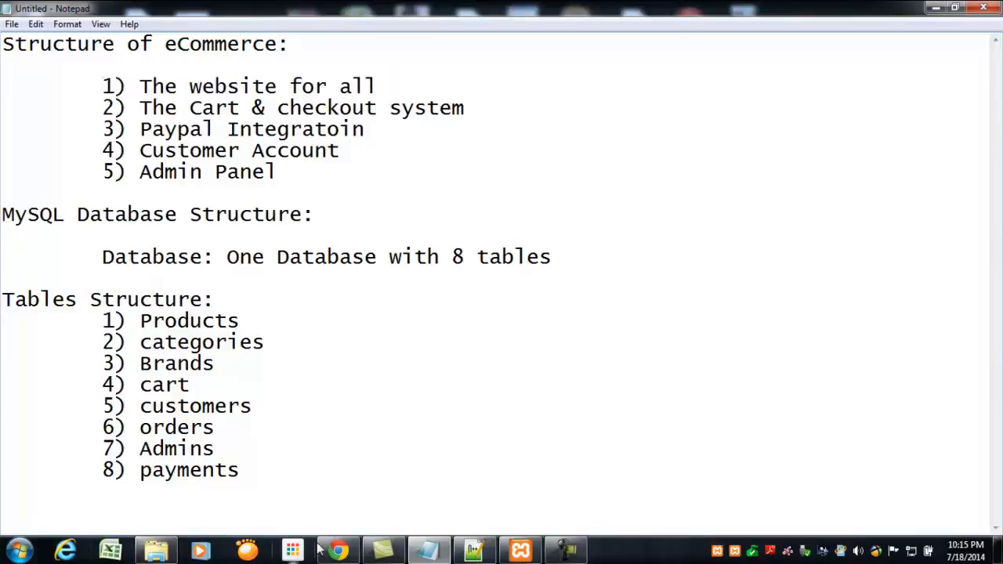
{"action": "left_click", "coordinate": [335, 548]}
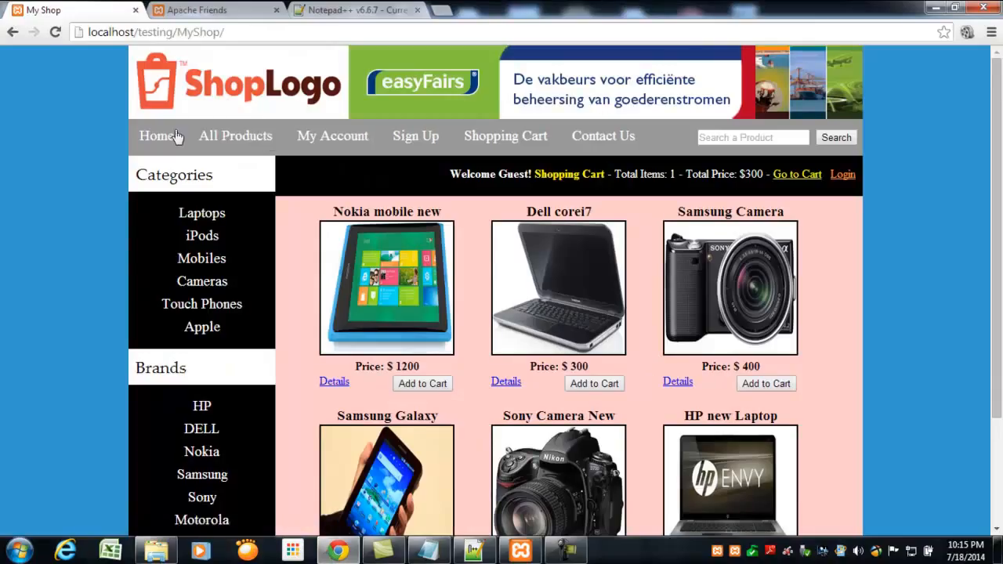
{"action": "scroll", "scroll_direction": "down", "scroll_amount": 3}
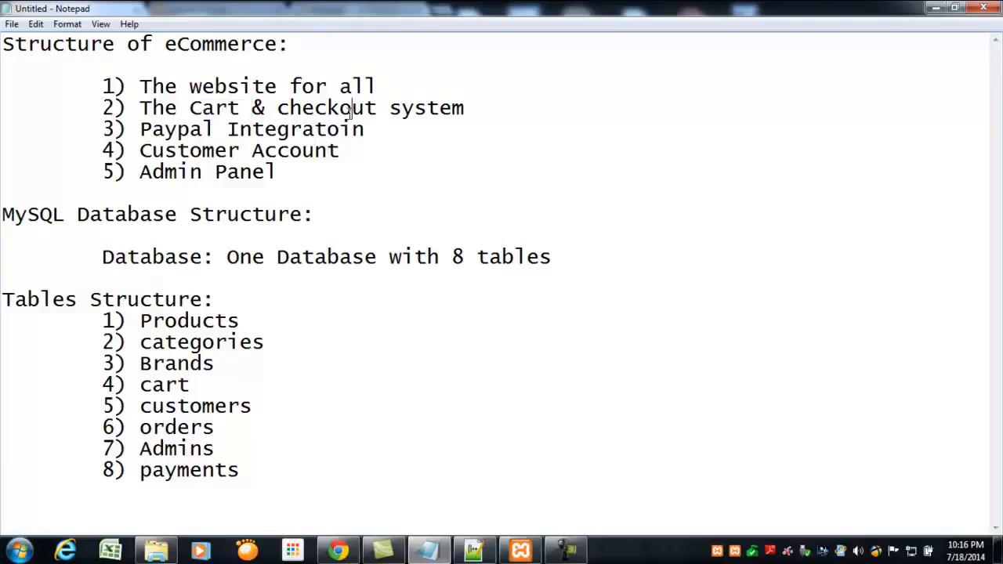
{"action": "mouse_move", "coordinate": [398, 187]}
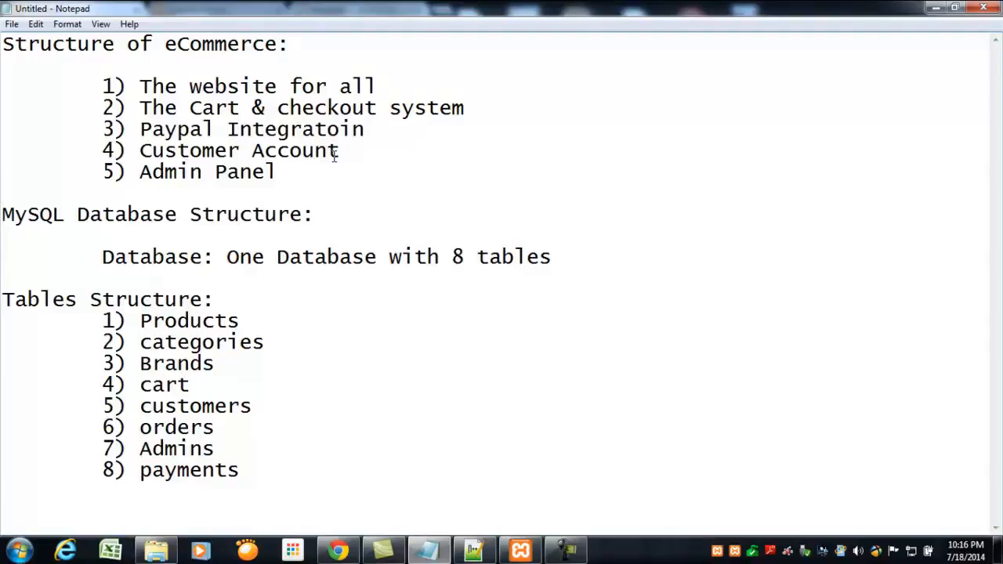
{"action": "mouse_move", "coordinate": [273, 170]}
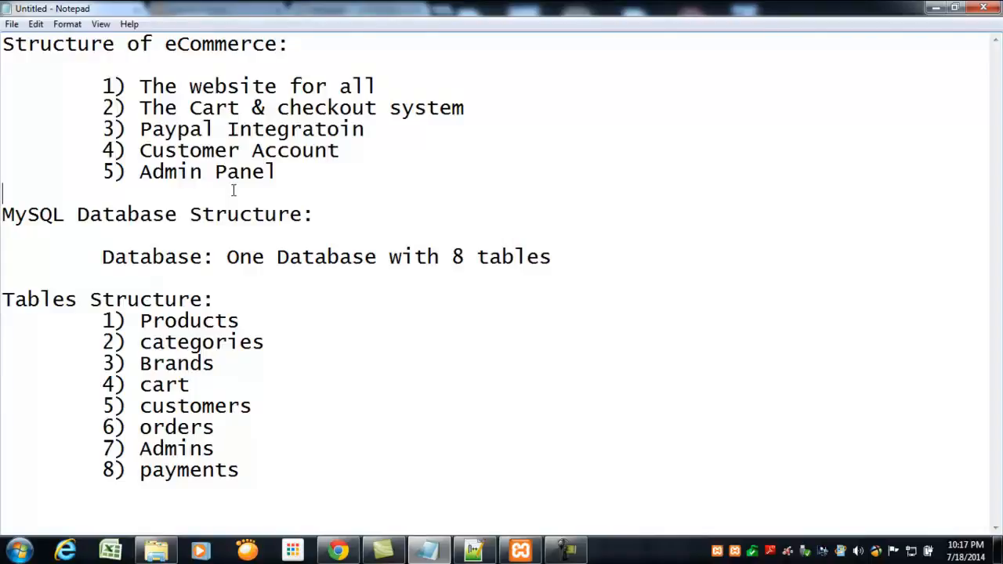
{"action": "mouse_move", "coordinate": [317, 182]}
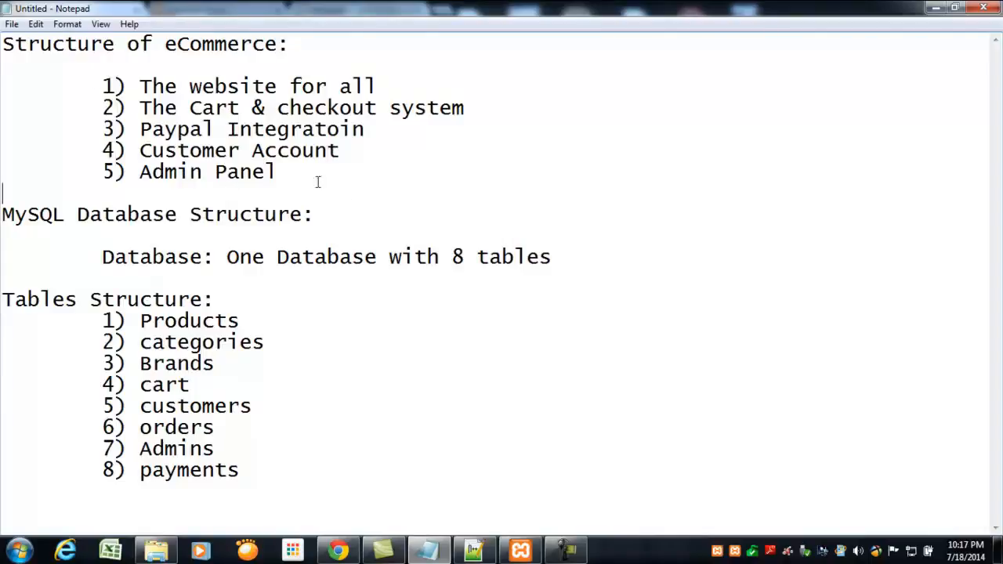
{"action": "left_click_drag", "start_coordinate": [139, 86], "coordinate": [274, 171]}
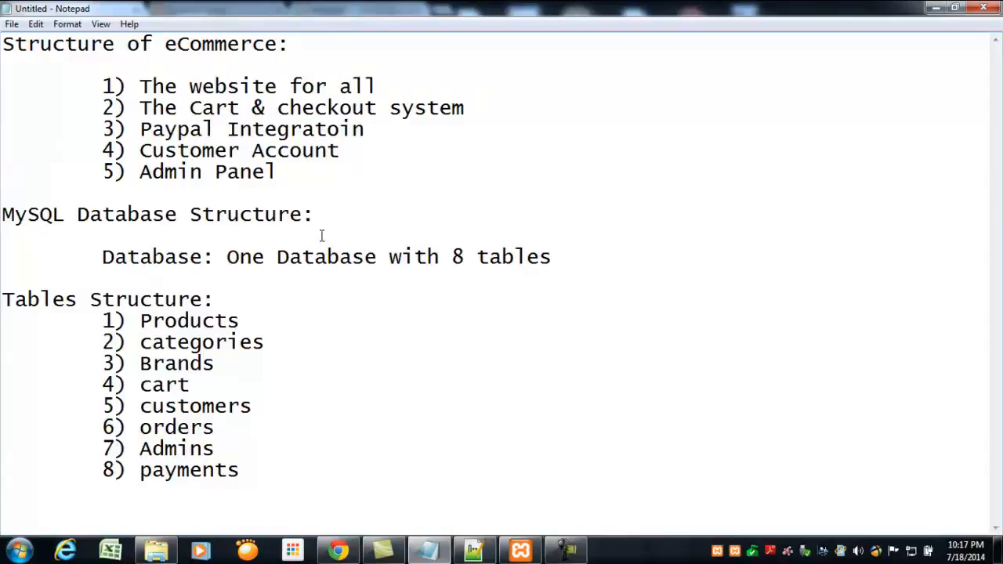
{"action": "mouse_move", "coordinate": [306, 276]}
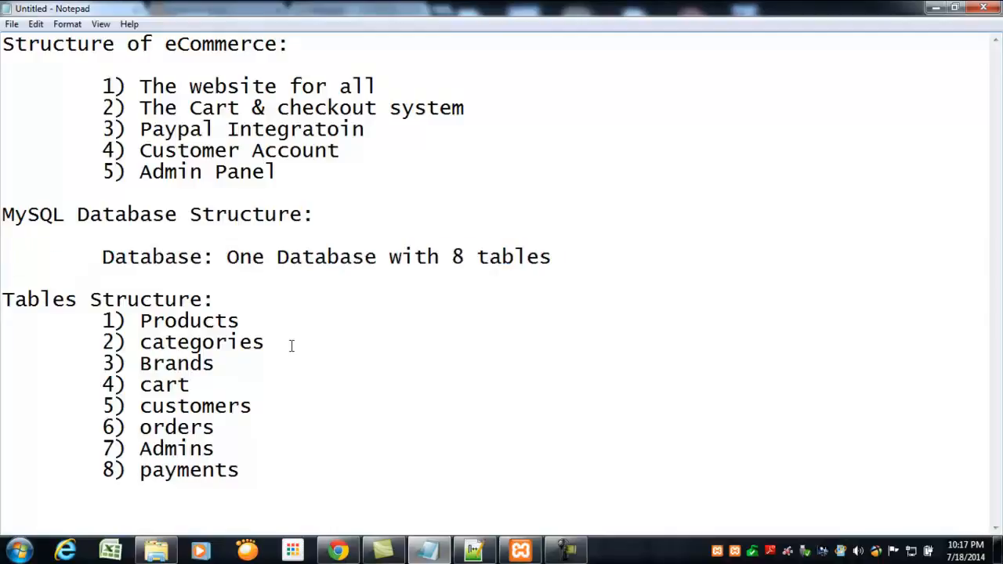
{"action": "left_click", "coordinate": [102, 235]}
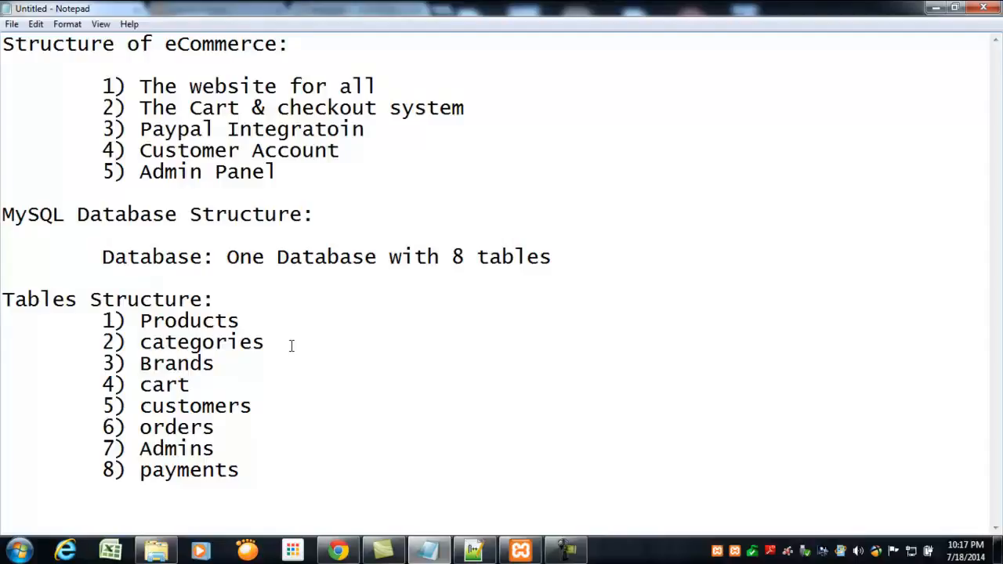
{"action": "mouse_move", "coordinate": [44, 313]}
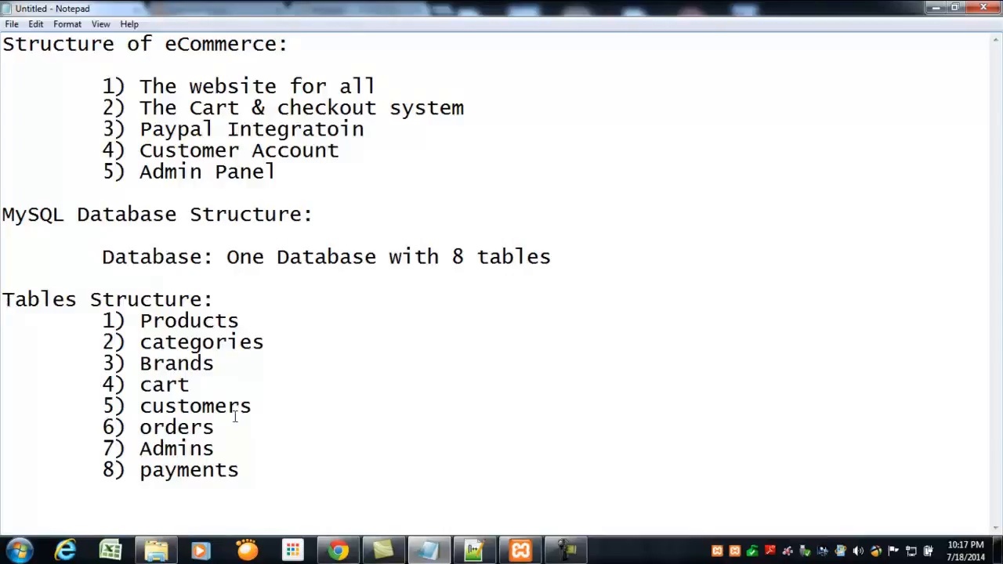
{"action": "mouse_move", "coordinate": [211, 320]}
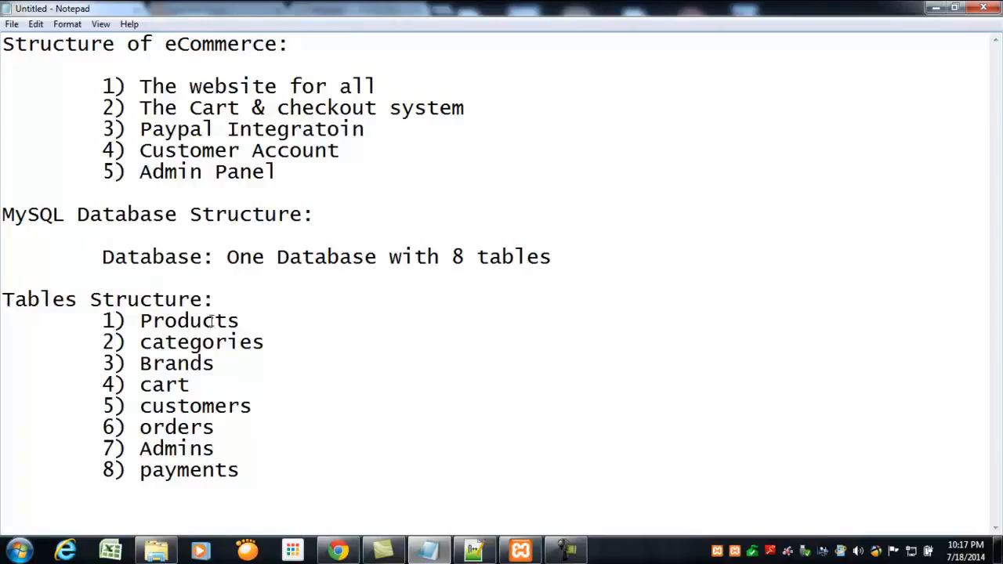
{"action": "left_click_drag", "start_coordinate": [140, 364], "coordinate": [253, 470]}
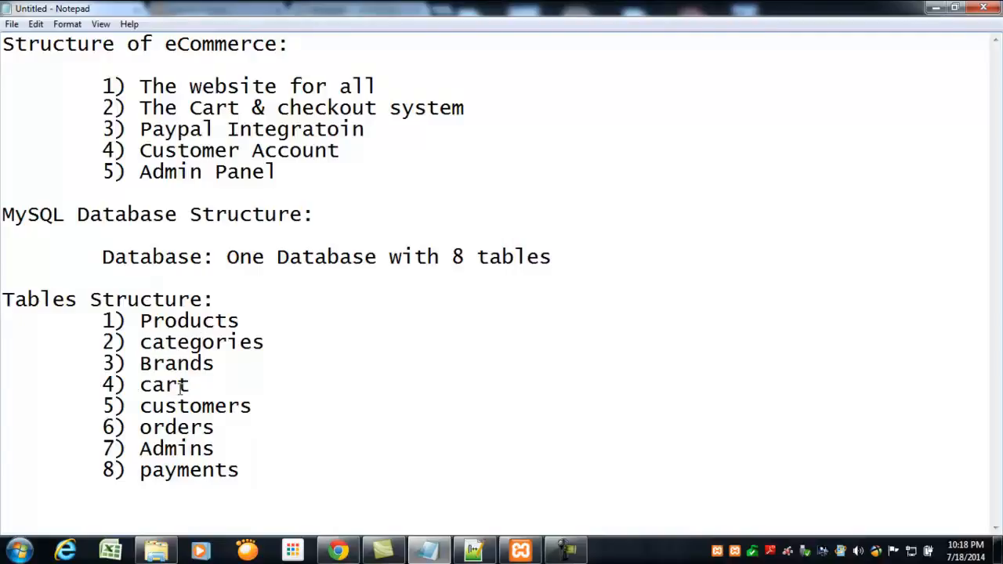
{"action": "double_click", "coordinate": [195, 406]}
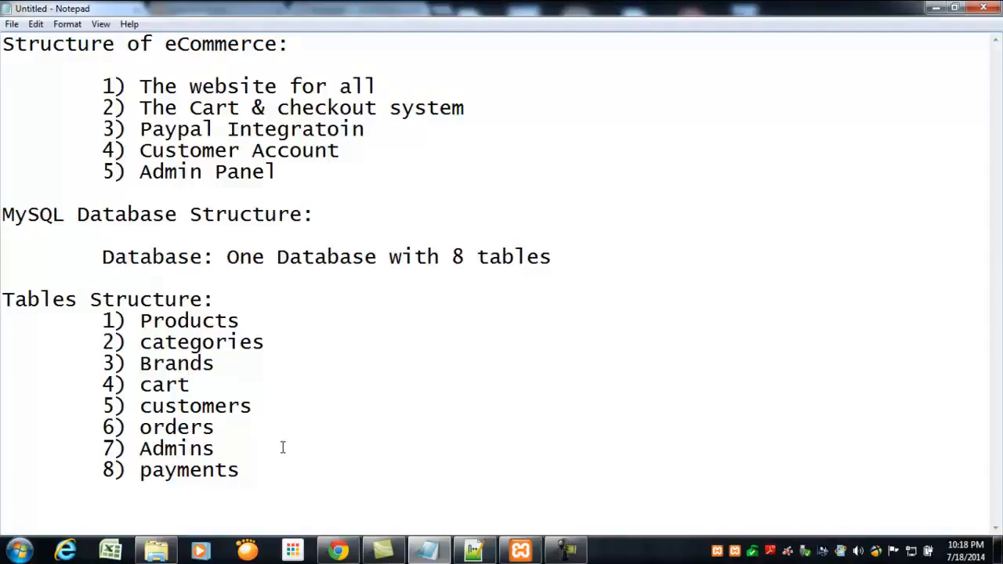
{"action": "left_click", "coordinate": [127, 320]}
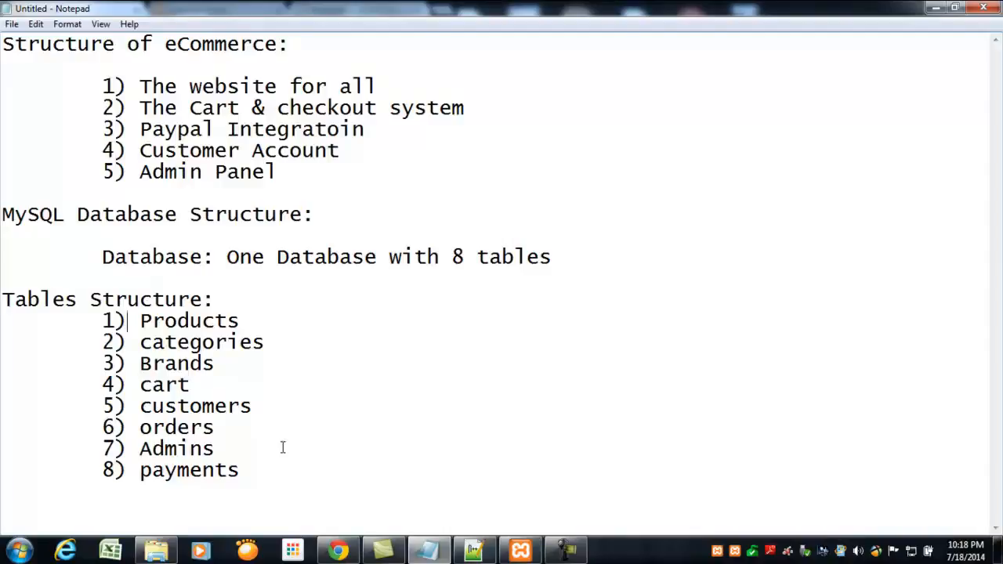